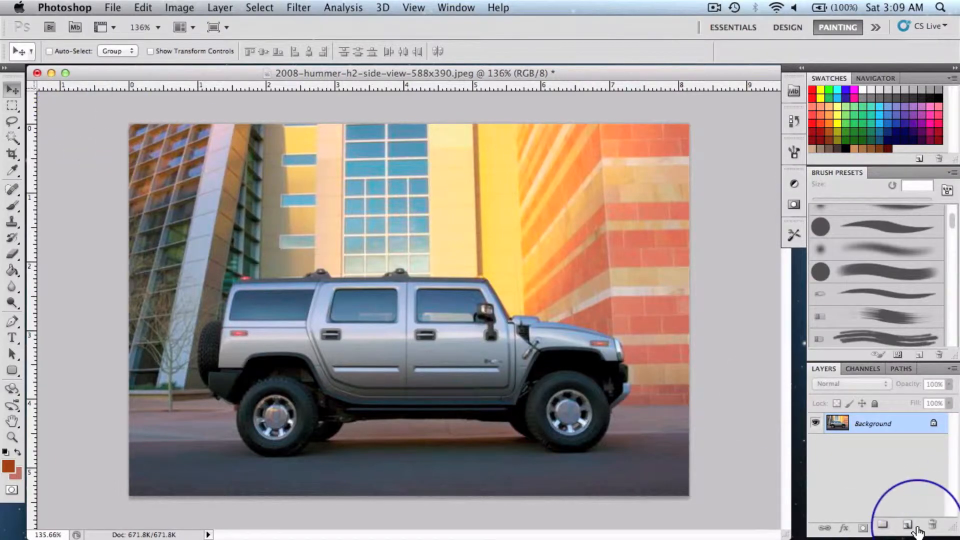
Step: Add a new empty layer above the photo and name it 'metal'
left_click(917, 527)
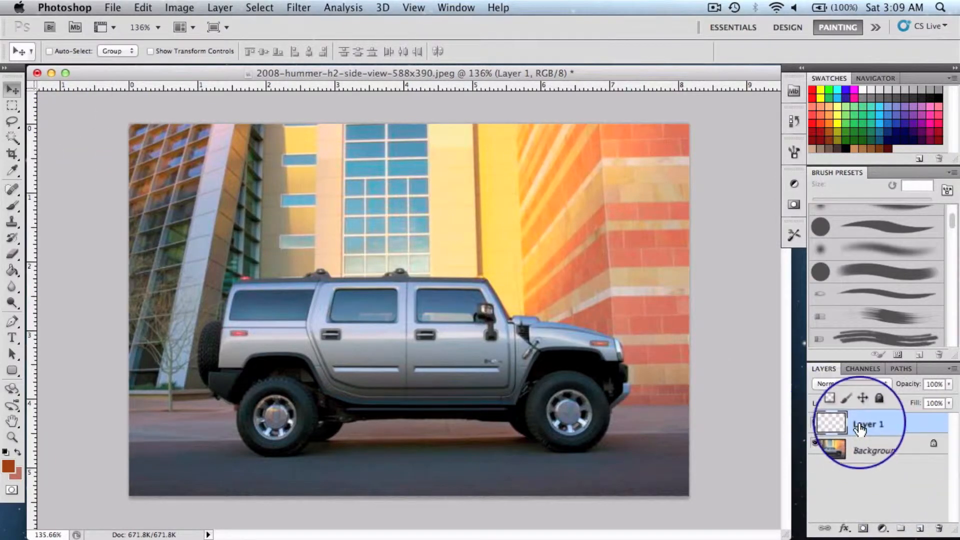
type("metal")
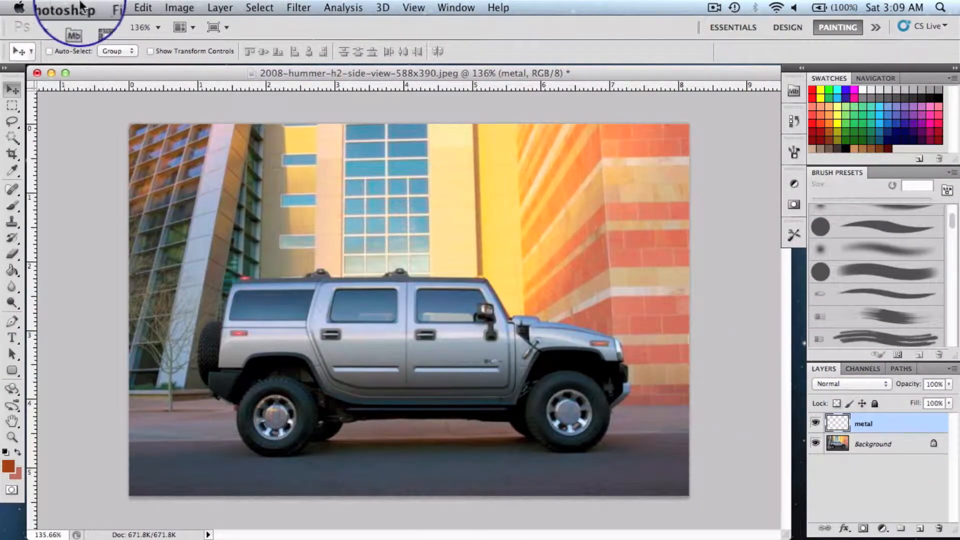
Step: Fill the metal layer with 50% gray using Edit > Fill
left_click(142, 7)
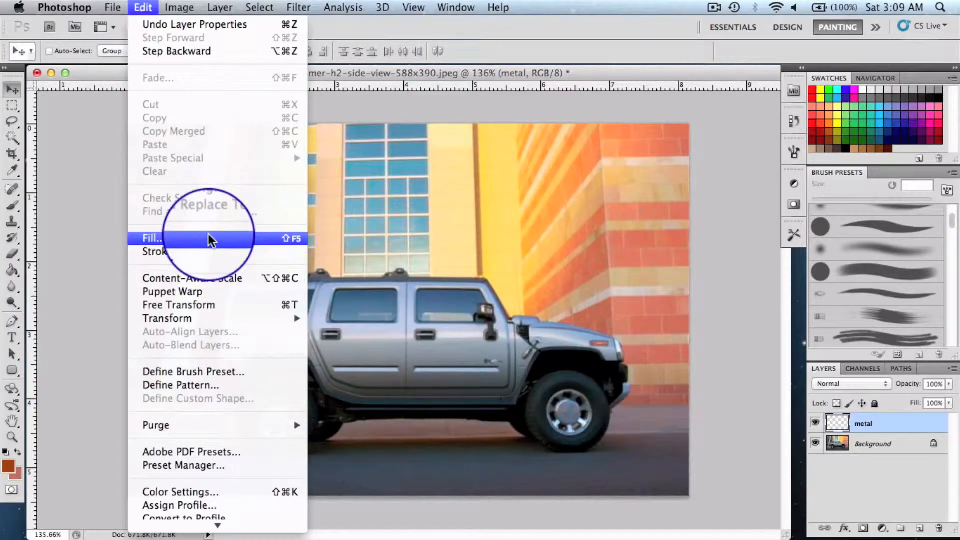
left_click(150, 237)
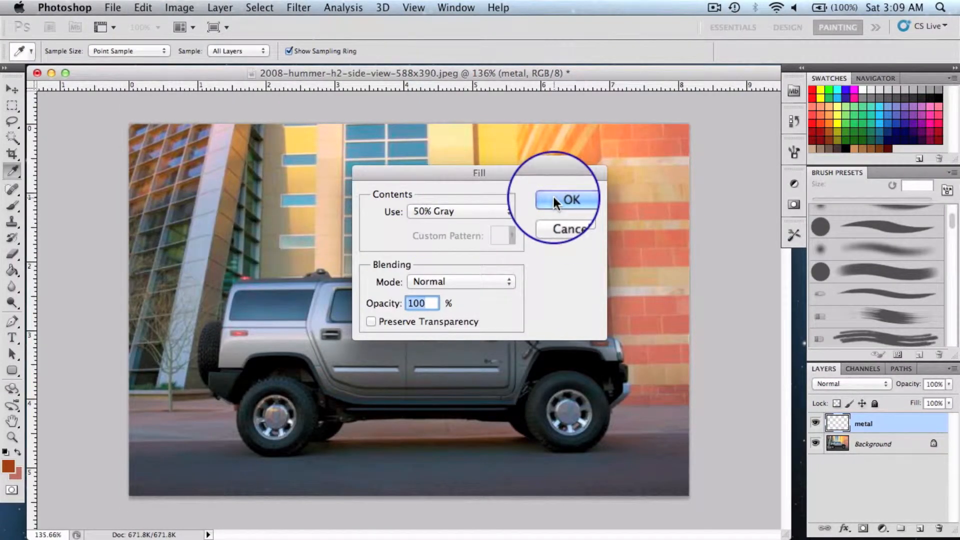
left_click(570, 200)
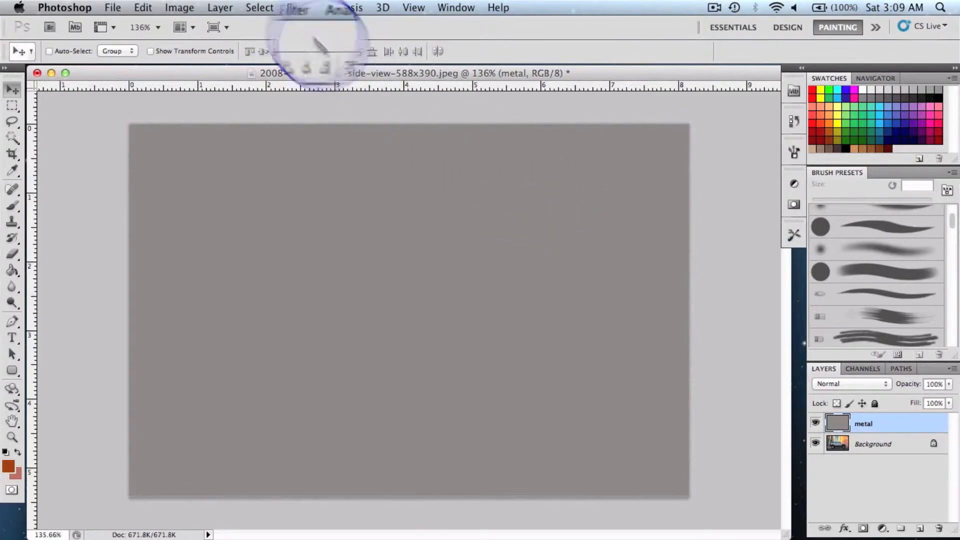
Step: Apply Add Noise to the metal layer: 12.5% amount, Uniform distribution
left_click(295, 7)
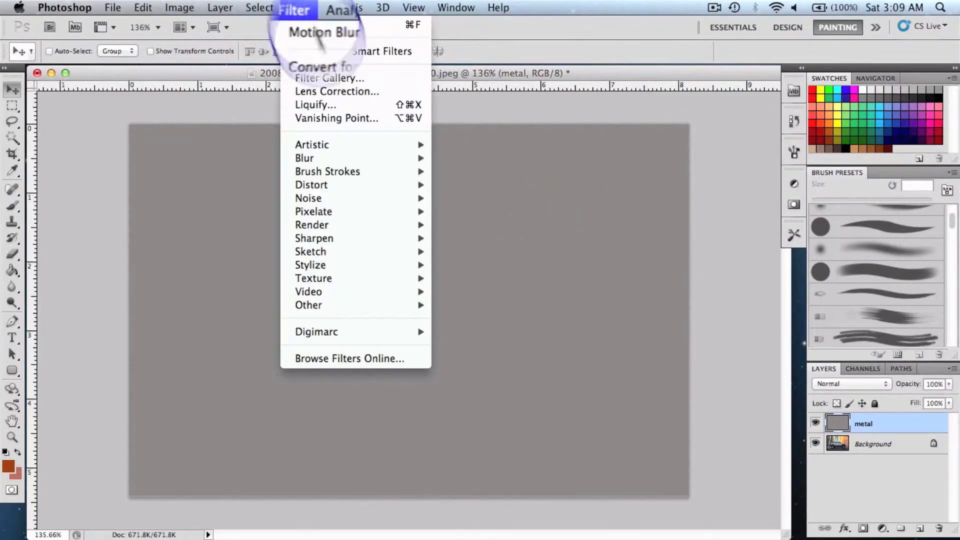
mouse_move(308, 198)
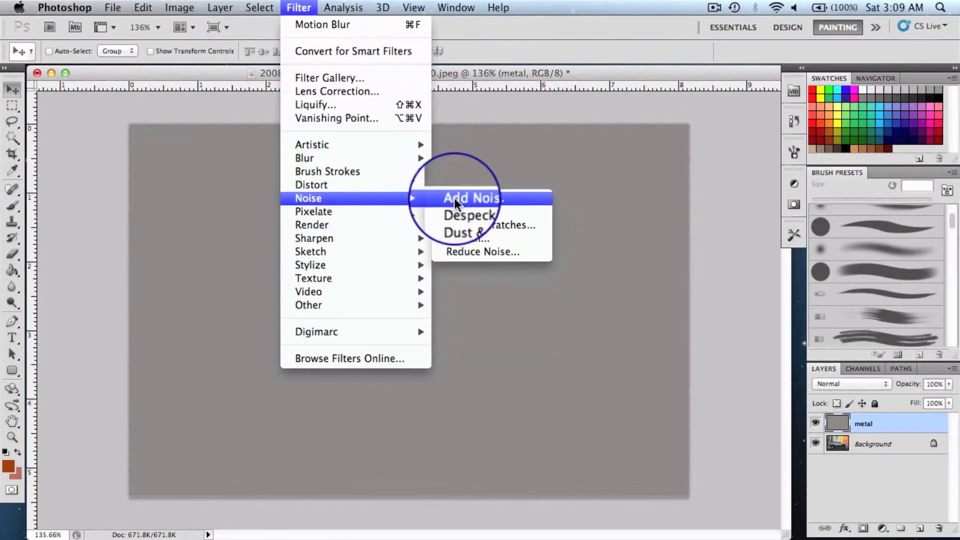
left_click(472, 198)
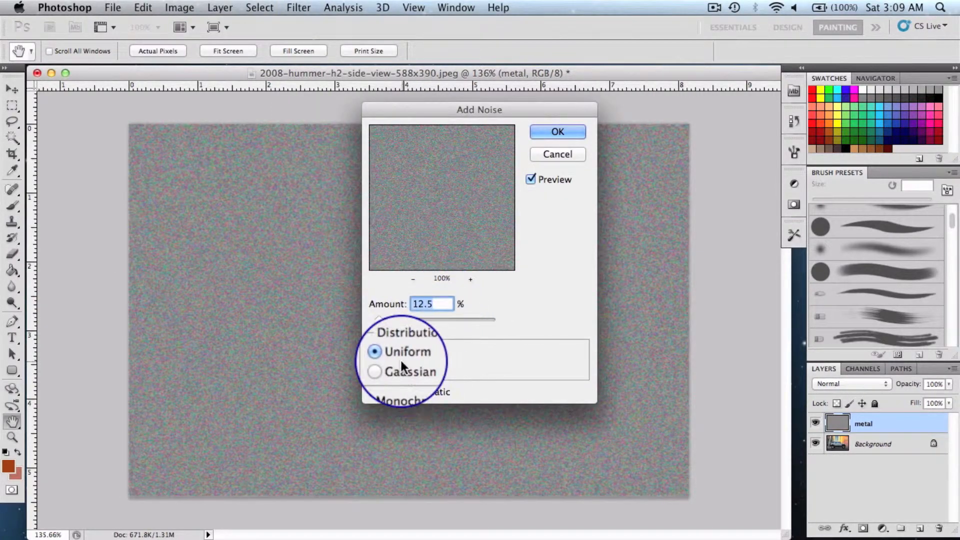
left_click(556, 131)
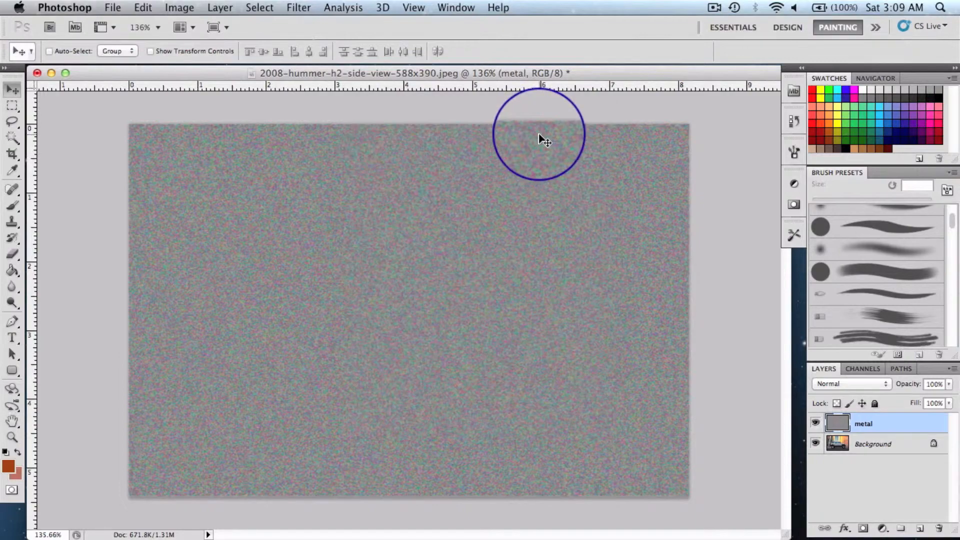
Step: Apply a 0° horizontal Motion Blur to the noisy metal layer
left_click(298, 8)
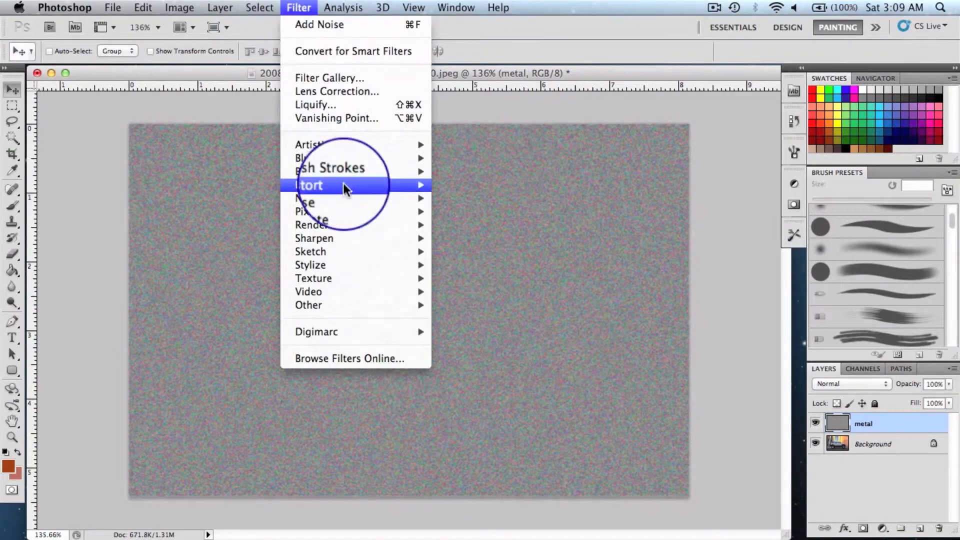
mouse_move(305, 158)
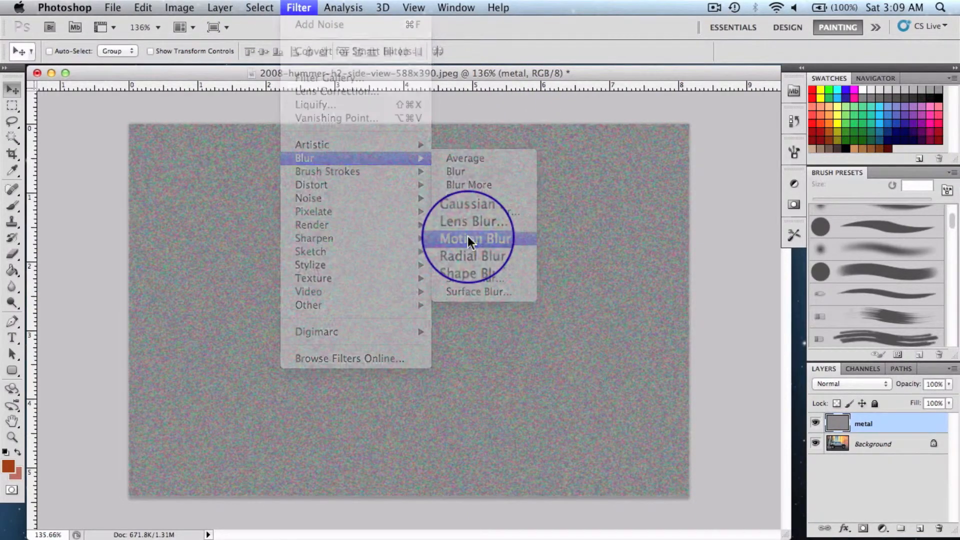
left_click(475, 238)
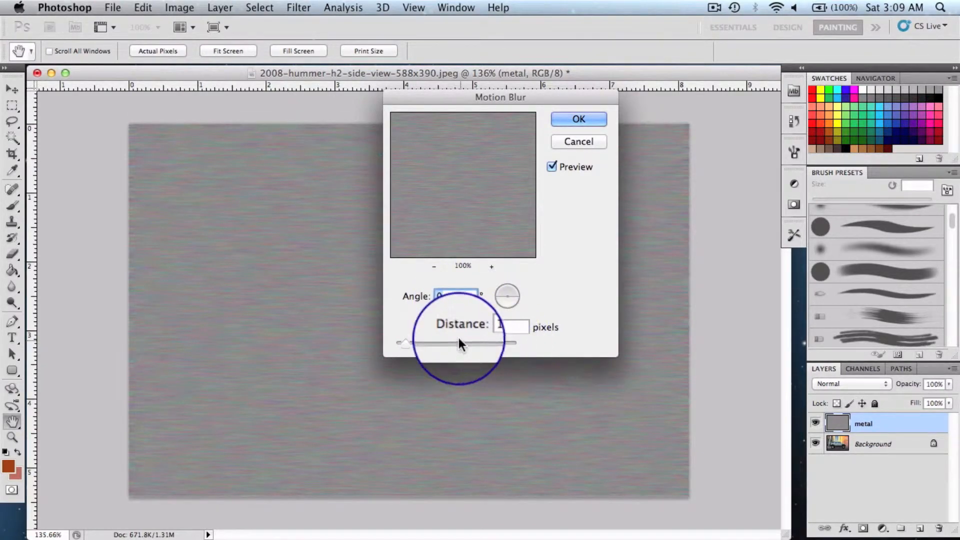
left_click(577, 119)
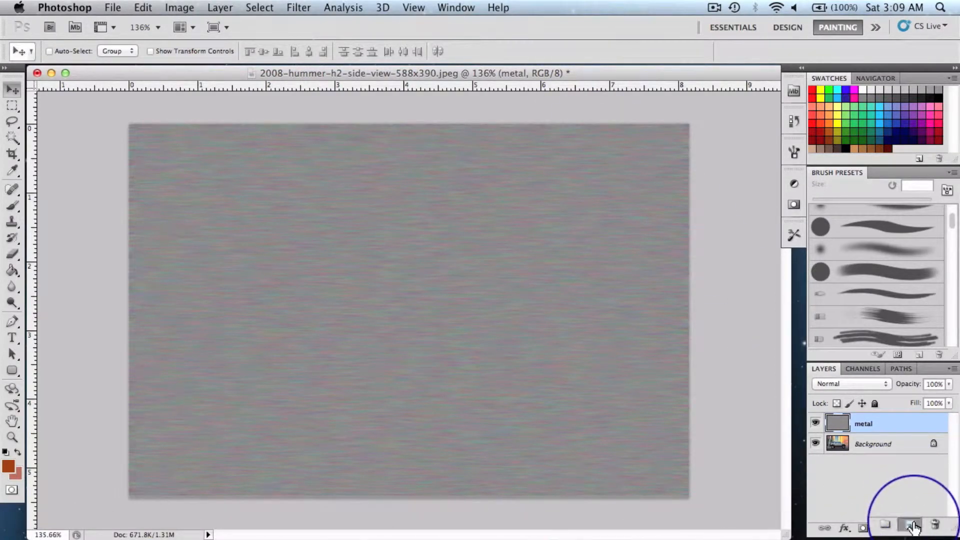
Step: Create a layer named 'Rust' and fill it with rust-brown #7f4000
left_click(918, 528)
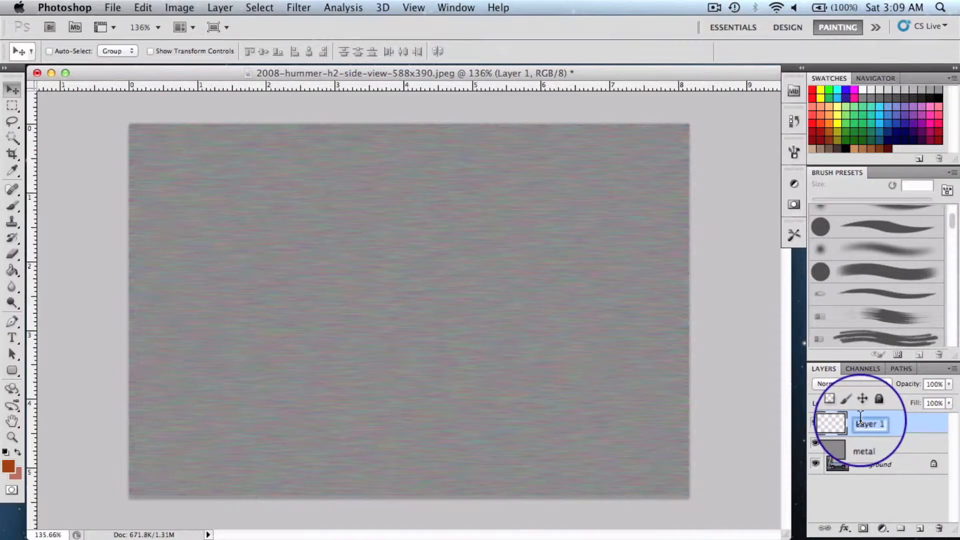
type("Rust")
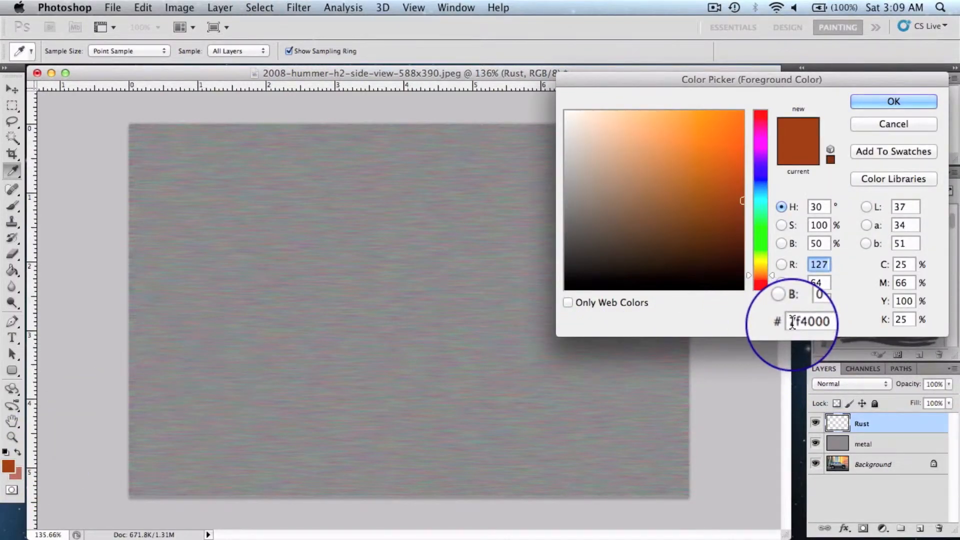
left_click(892, 101)
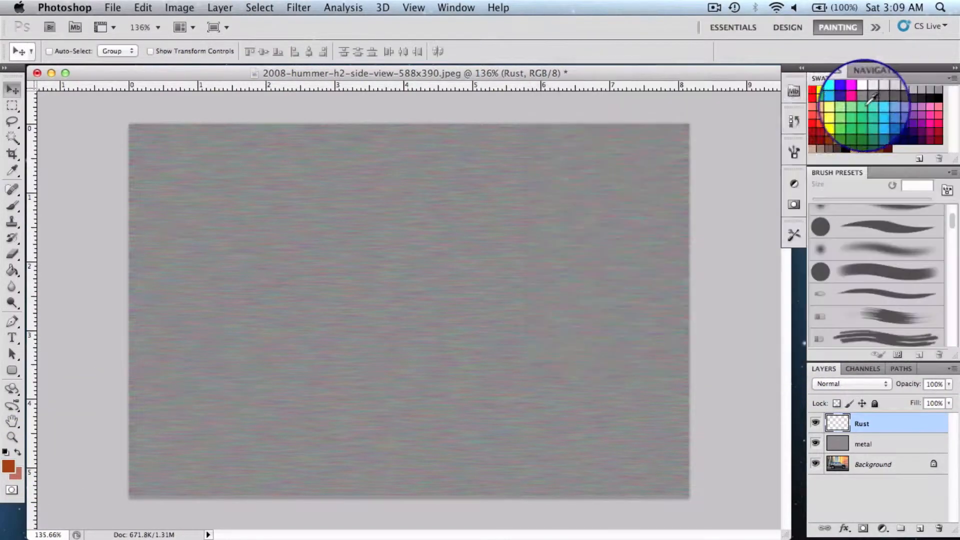
left_click(12, 270)
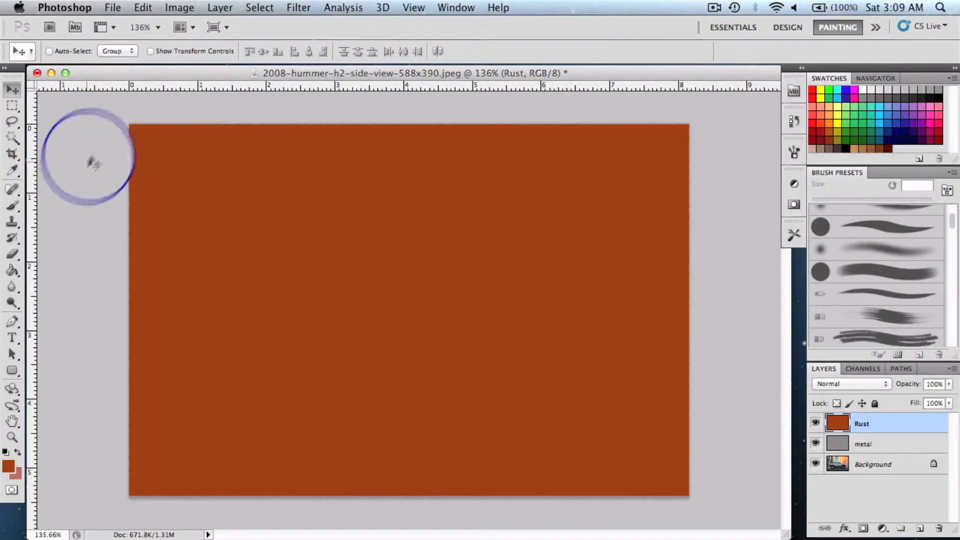
Step: Apply Texturizer: Sandstone texture, 50% scaling, relief 4, light from top
left_click(299, 7)
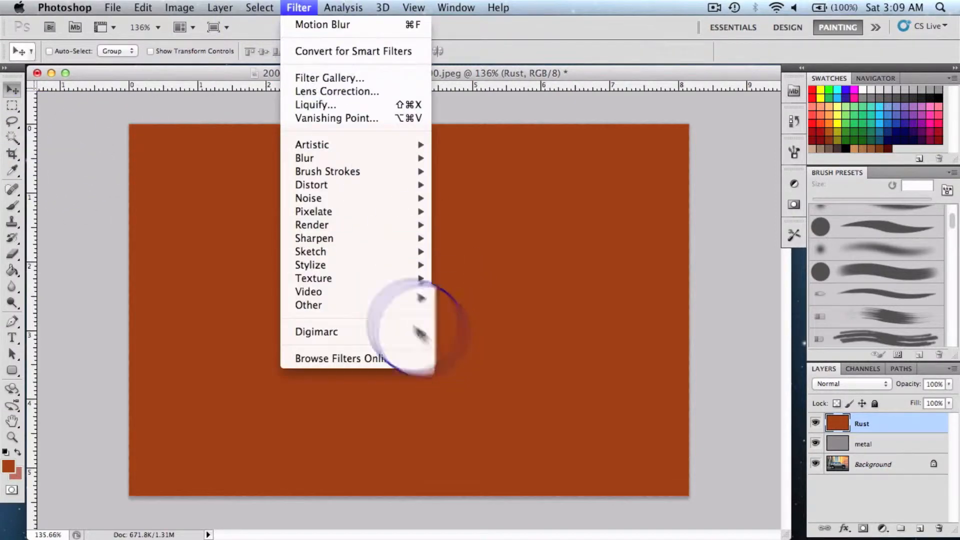
mouse_move(313, 278)
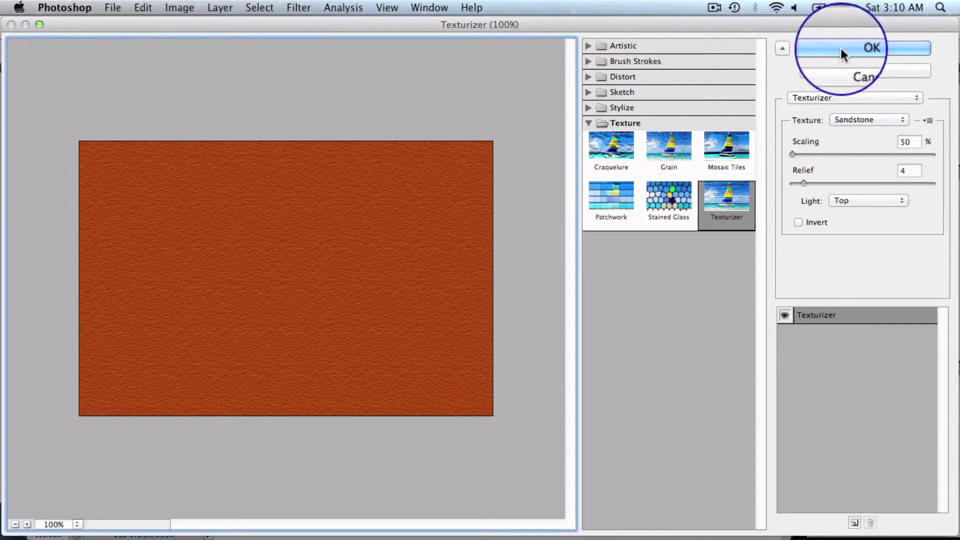
left_click(871, 48)
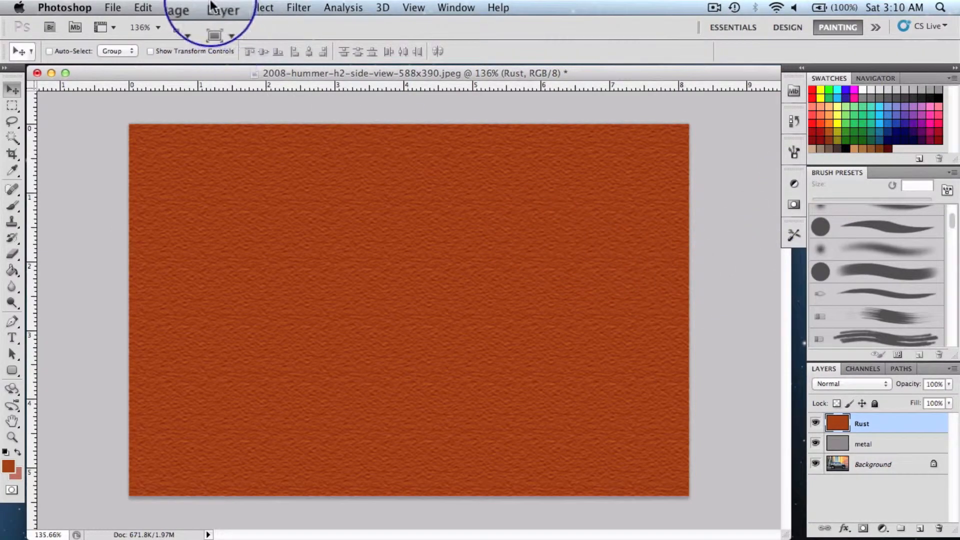
Step: Add a Reveal All layer mask to the Rust layer and target the mask
left_click(220, 8)
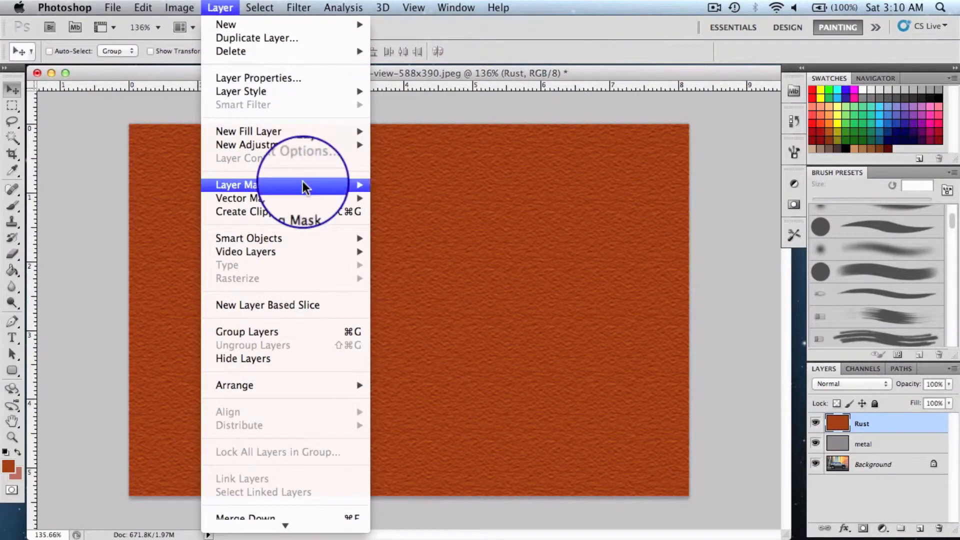
mouse_move(306, 184)
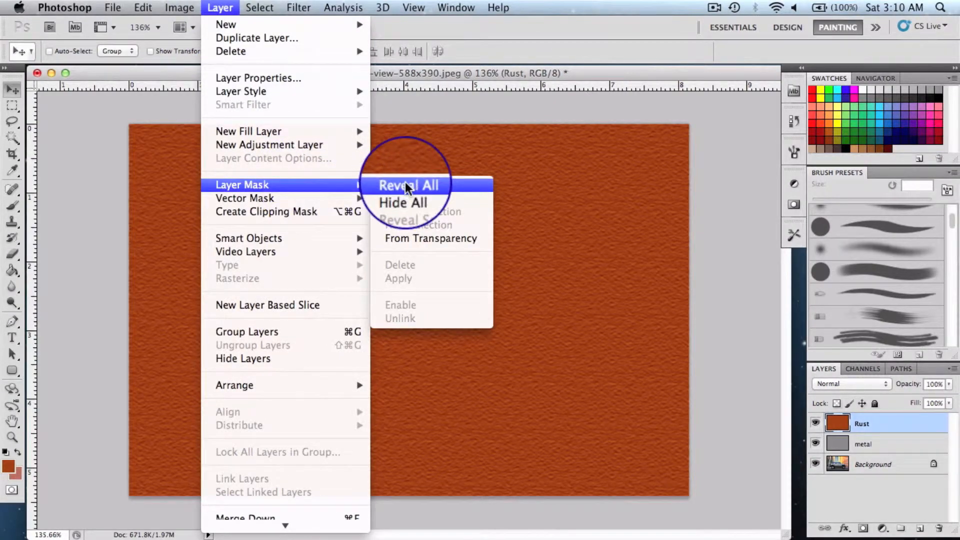
left_click(408, 185)
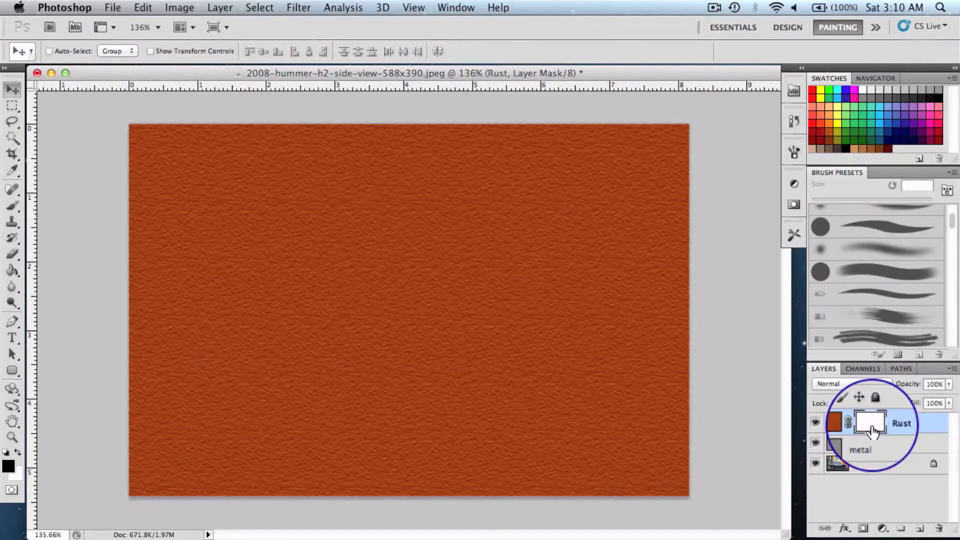
mouse_move(872, 422)
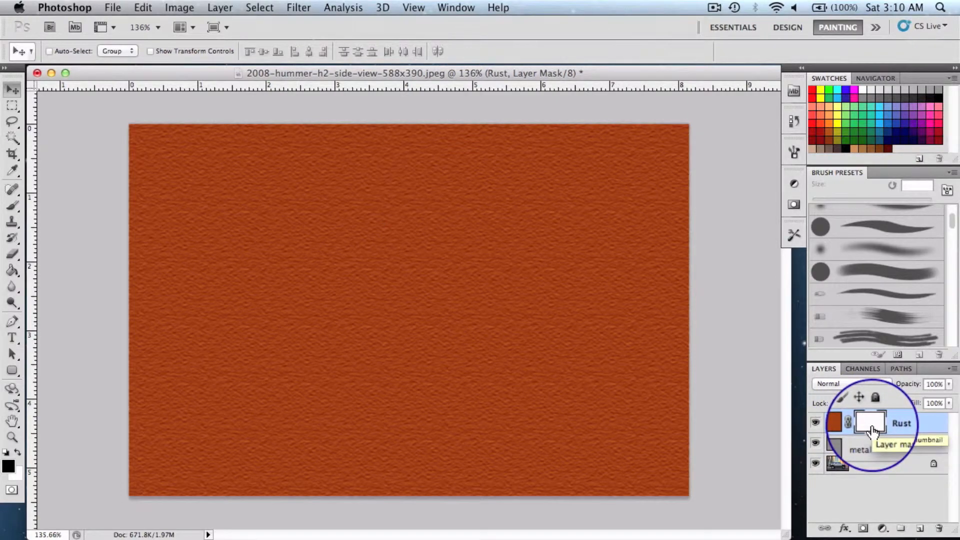
left_click(179, 7)
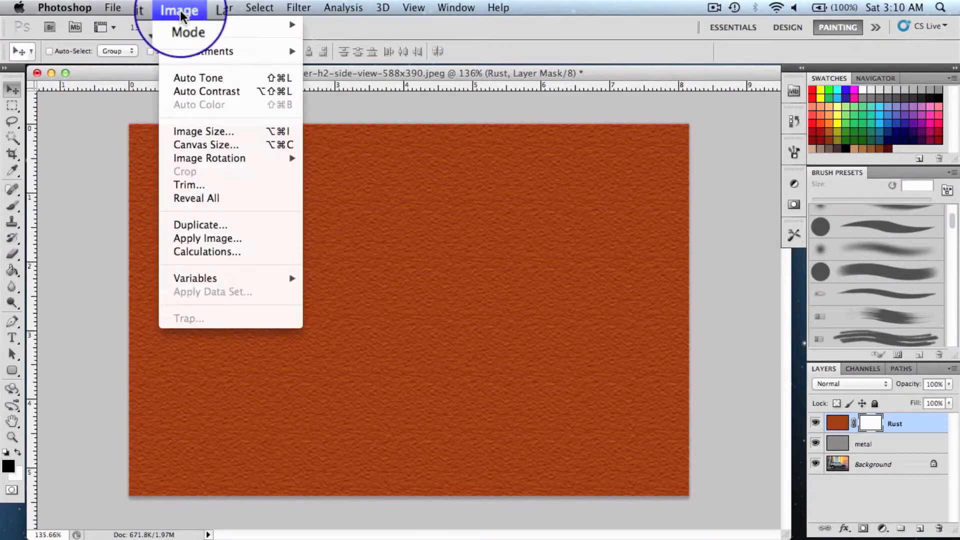
Step: Apply Image to the mask: inverted Background RGB, Multiply blending, 100% opacity
left_click(207, 238)
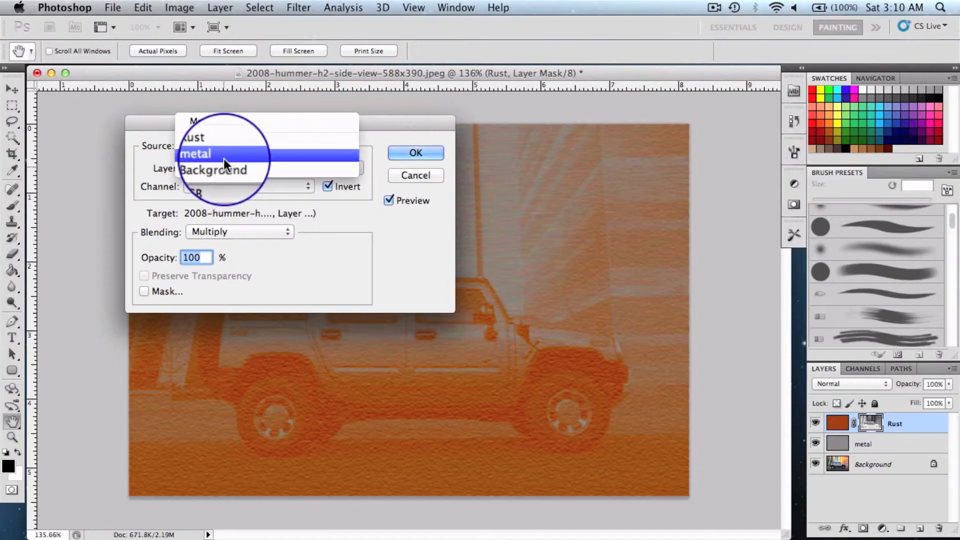
left_click(213, 169)
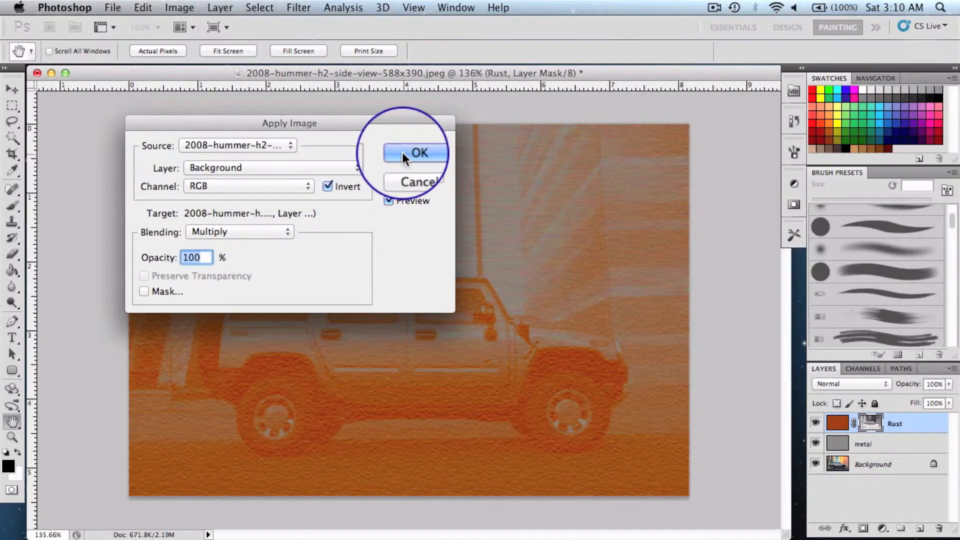
left_click(418, 153)
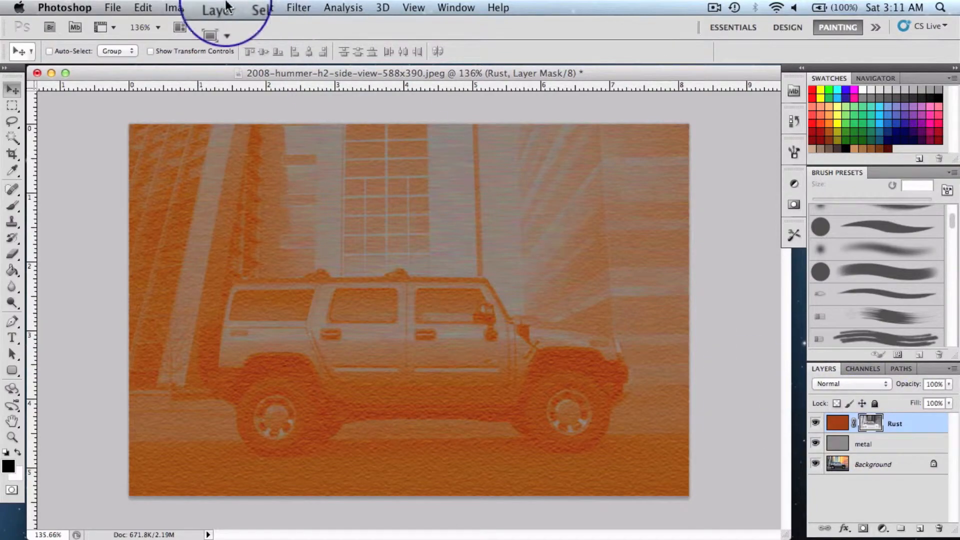
Step: Set the Rust mask's Brightness to -40 and Contrast to 23
left_click(179, 8)
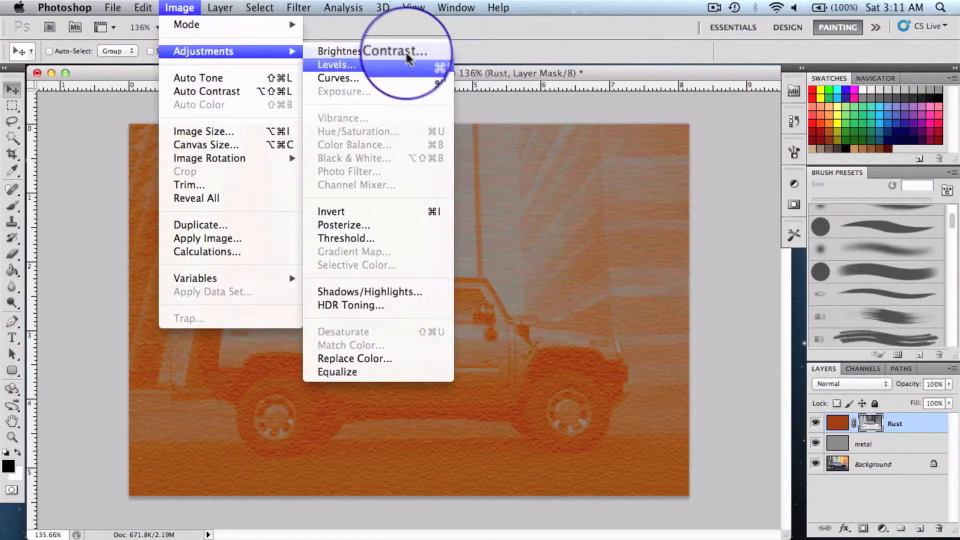
left_click(376, 51)
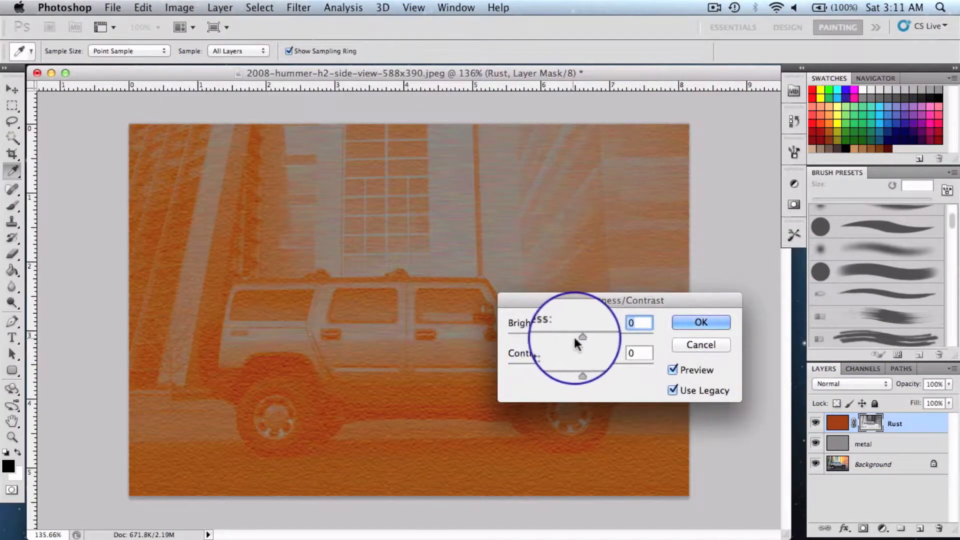
left_click_drag(580, 336, 554, 336)
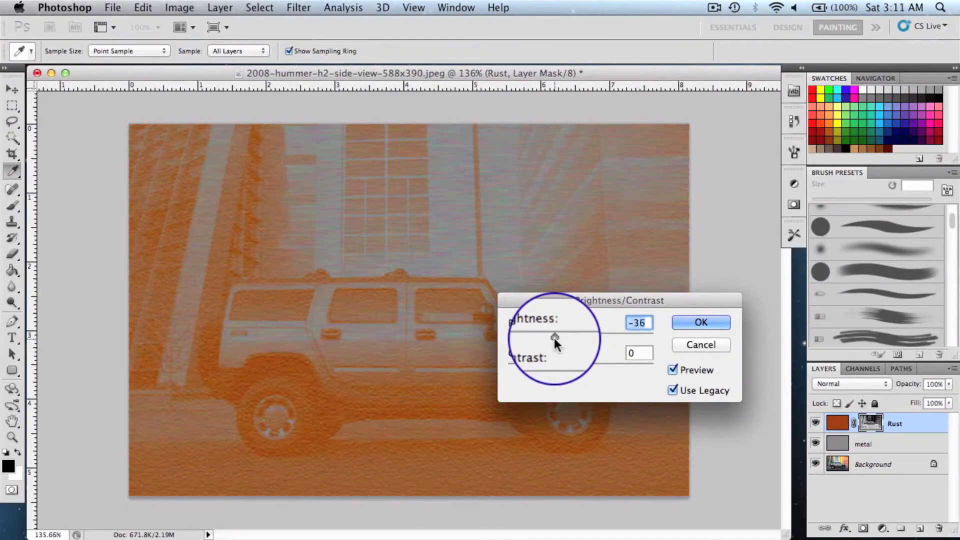
left_click_drag(554, 337, 549, 337)
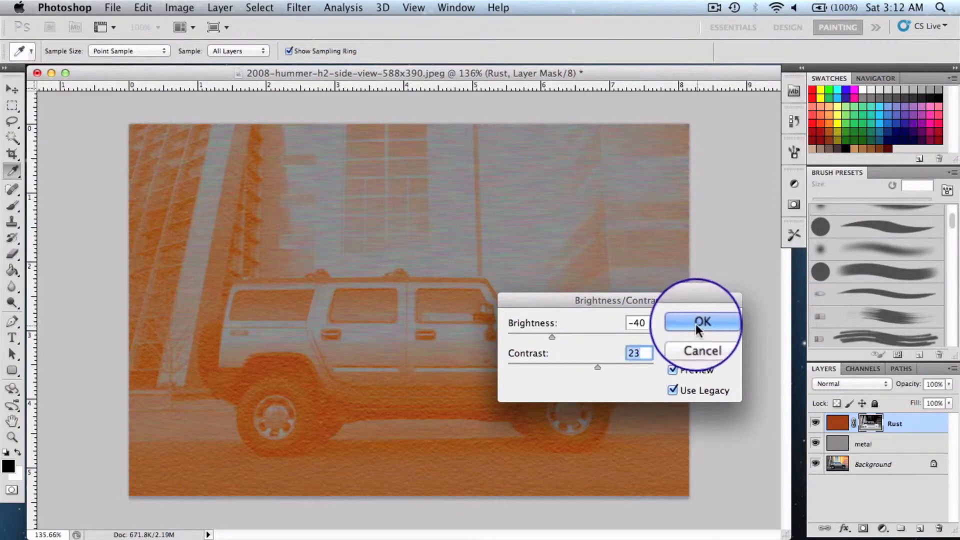
left_click(701, 322)
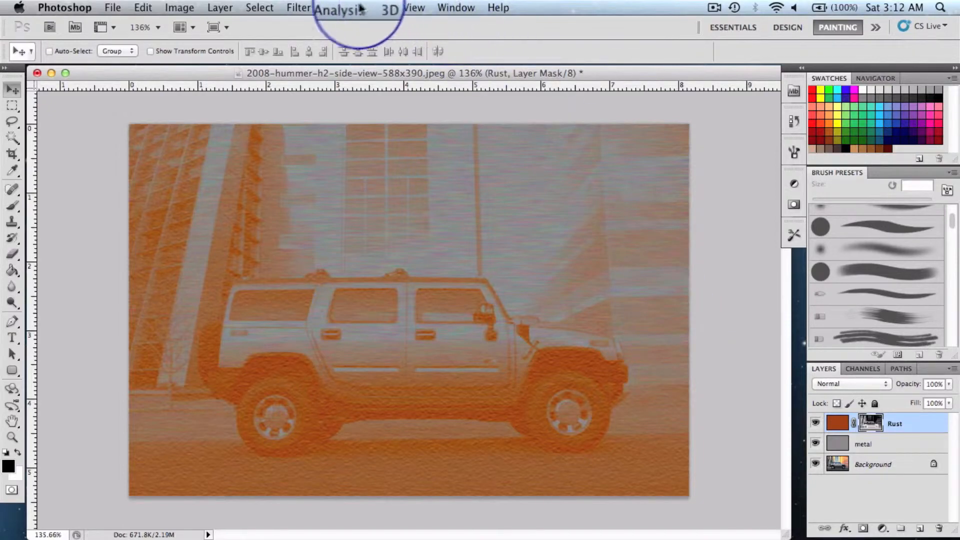
Step: Open Filter > Distort > Glass on the Rust mask to roughen the rust edges
left_click(299, 7)
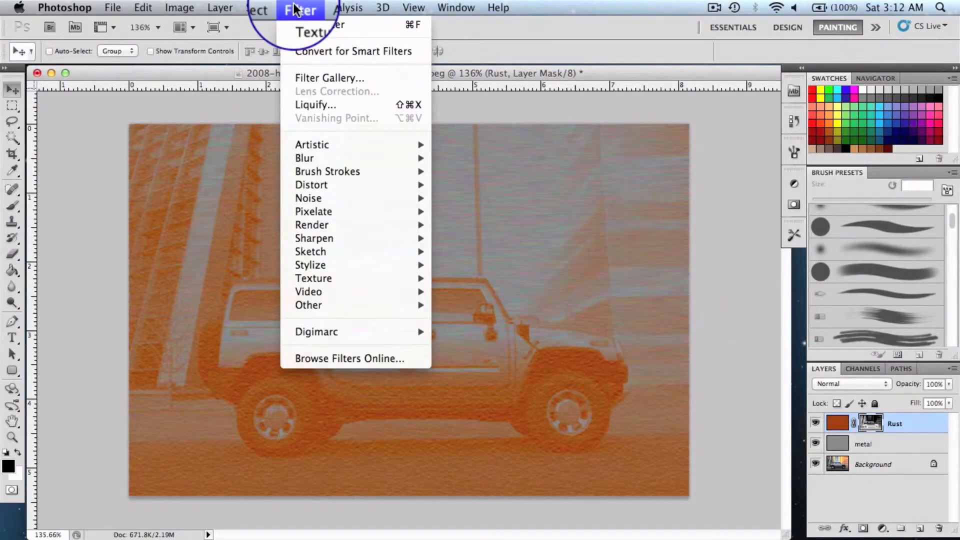
mouse_move(314, 237)
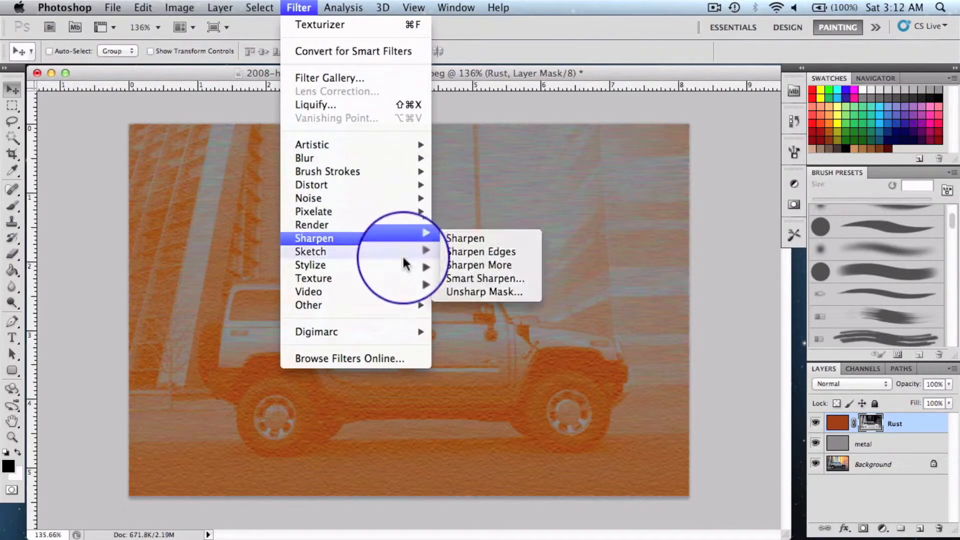
mouse_move(311, 184)
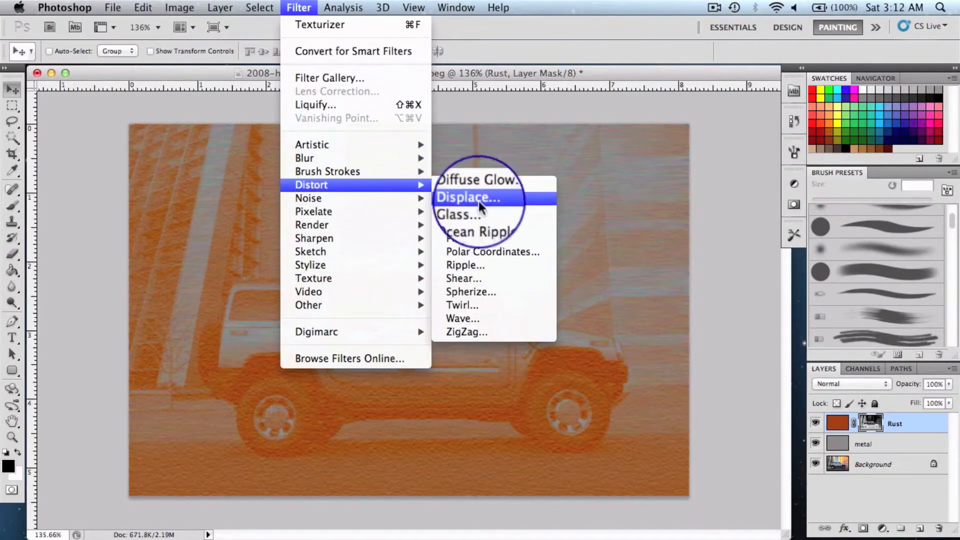
left_click(459, 213)
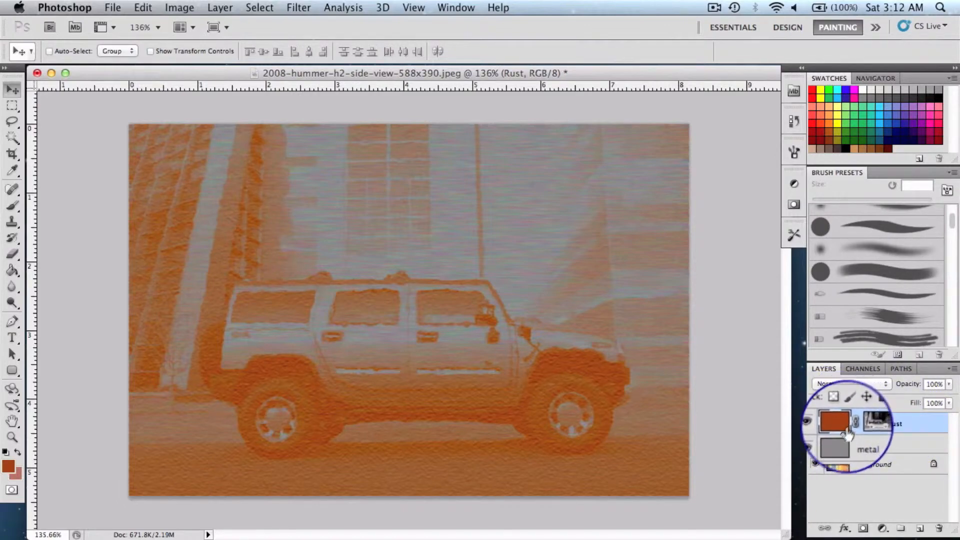
Step: Render a 105mm Prime lens flare at 46% brightness over the Hummer's side window on Rust
left_click(300, 7)
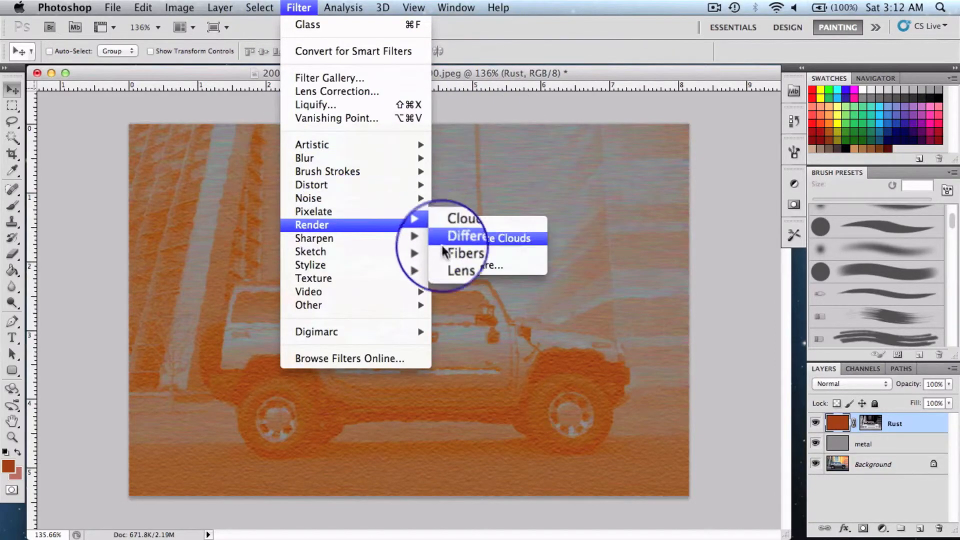
left_click(472, 265)
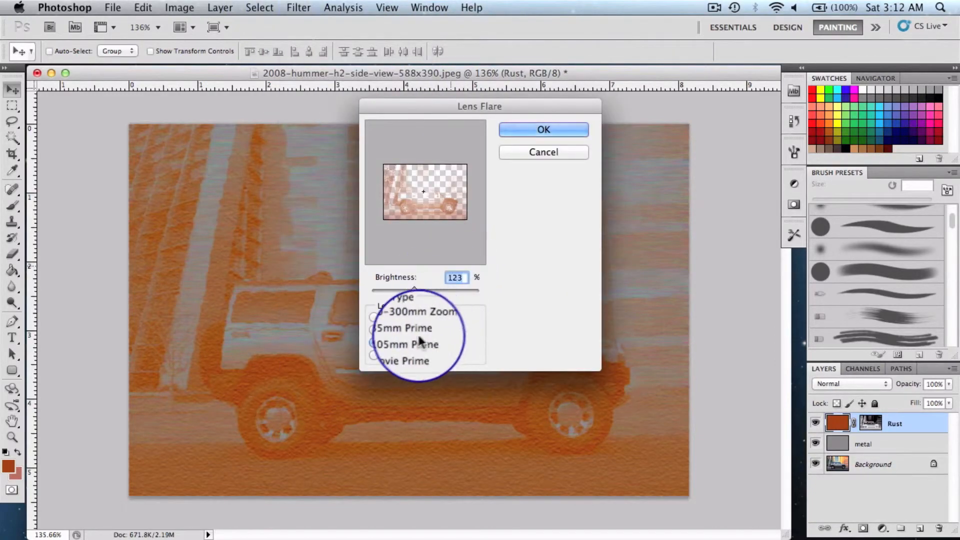
left_click(366, 342)
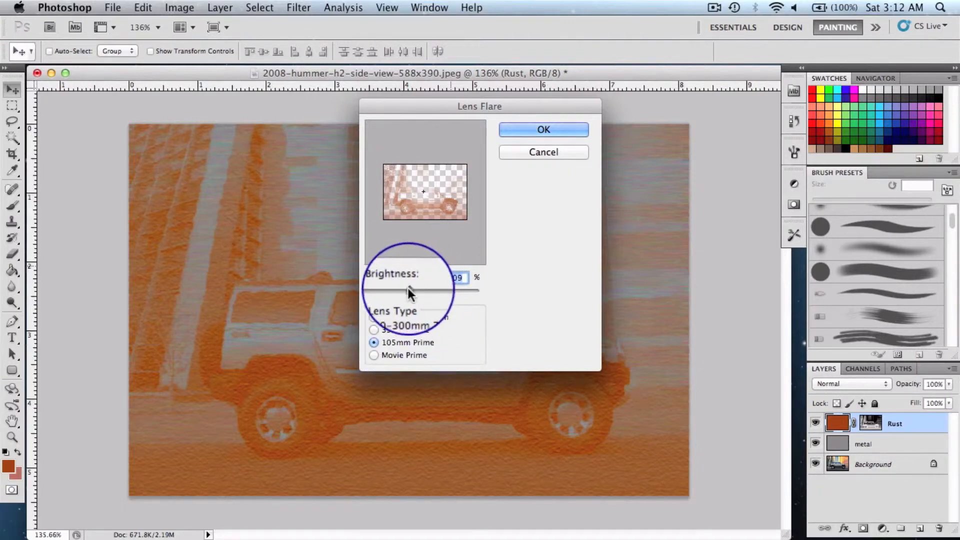
left_click_drag(410, 291, 386, 291)
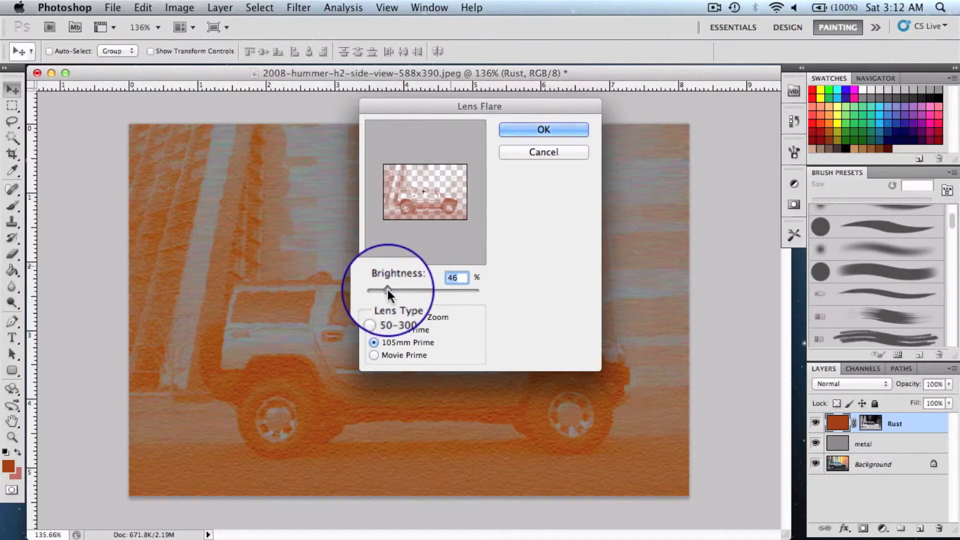
left_click(542, 129)
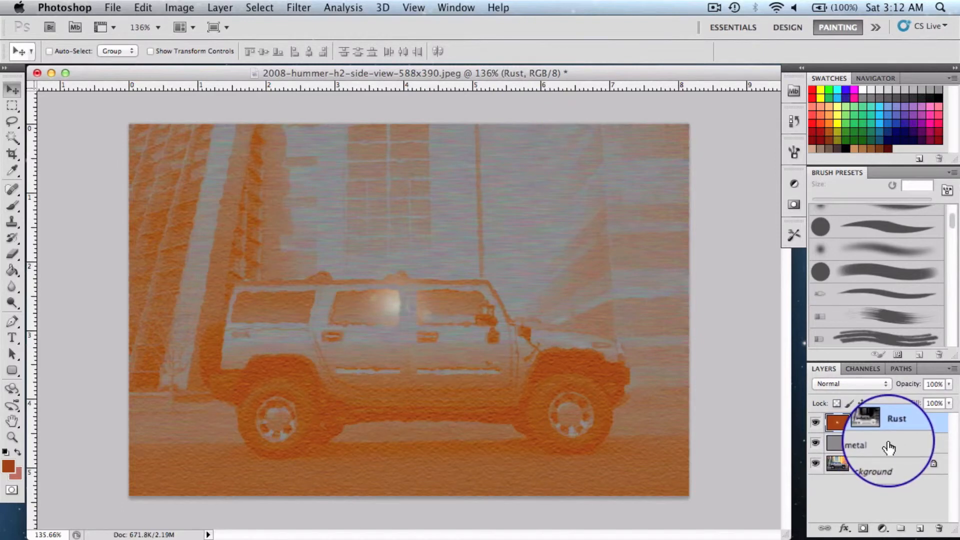
Step: Select the metal layer and apply a first lens flare to it
left_click(863, 444)
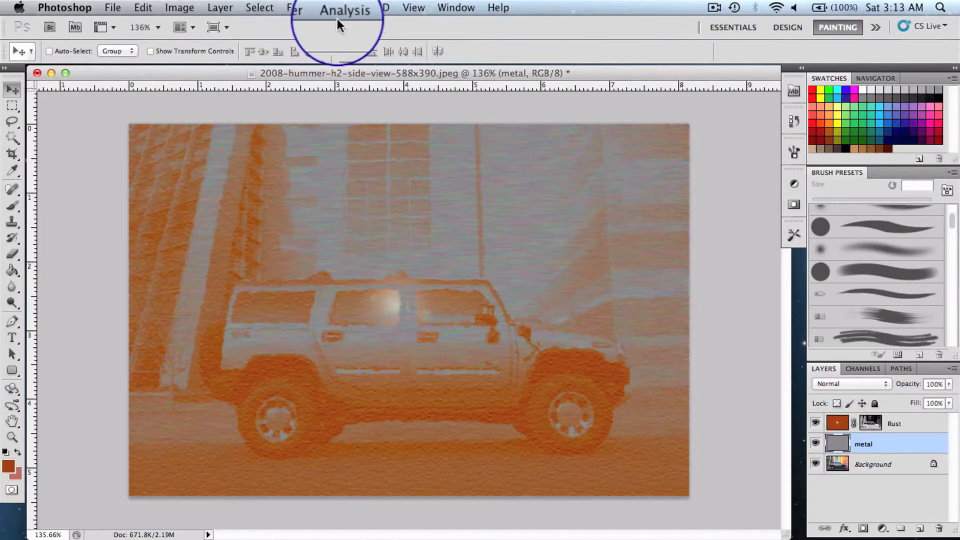
left_click(300, 7)
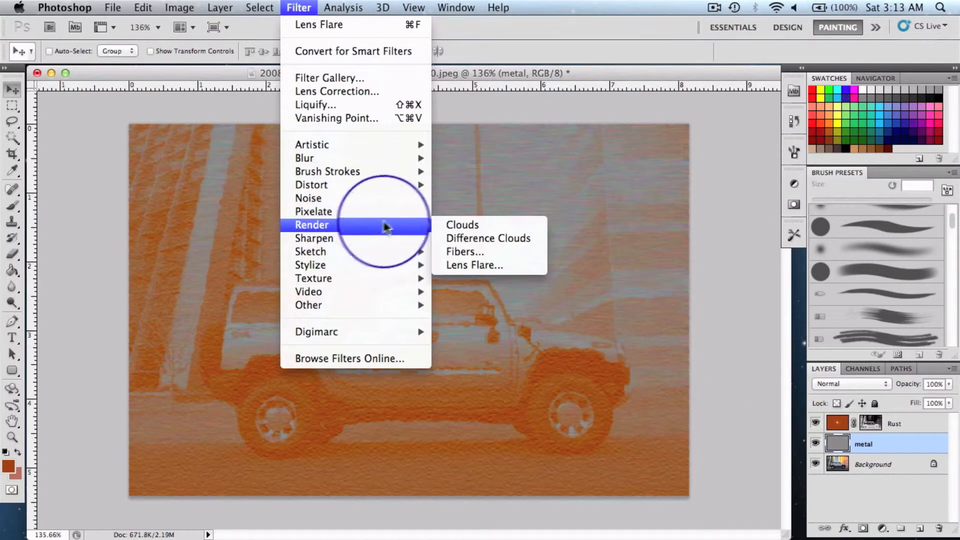
left_click(473, 264)
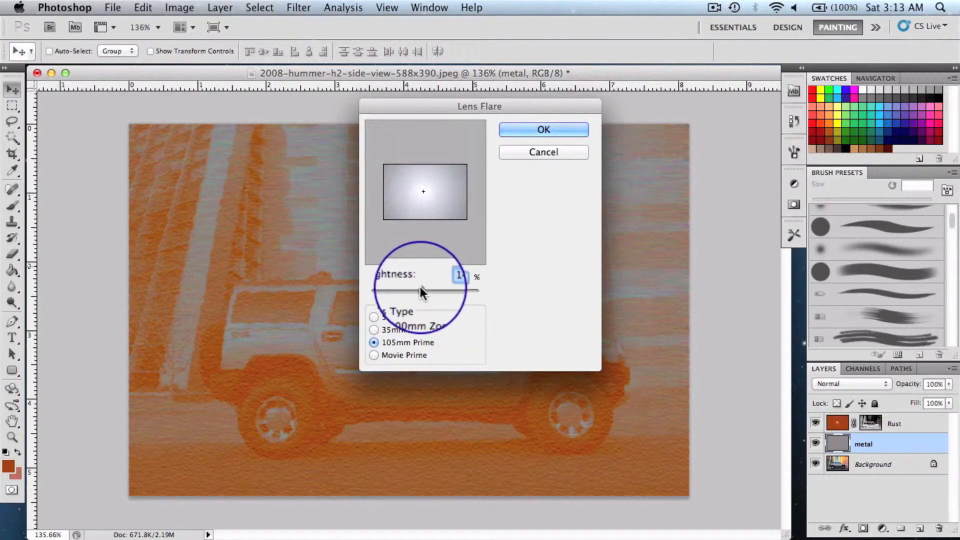
left_click(542, 129)
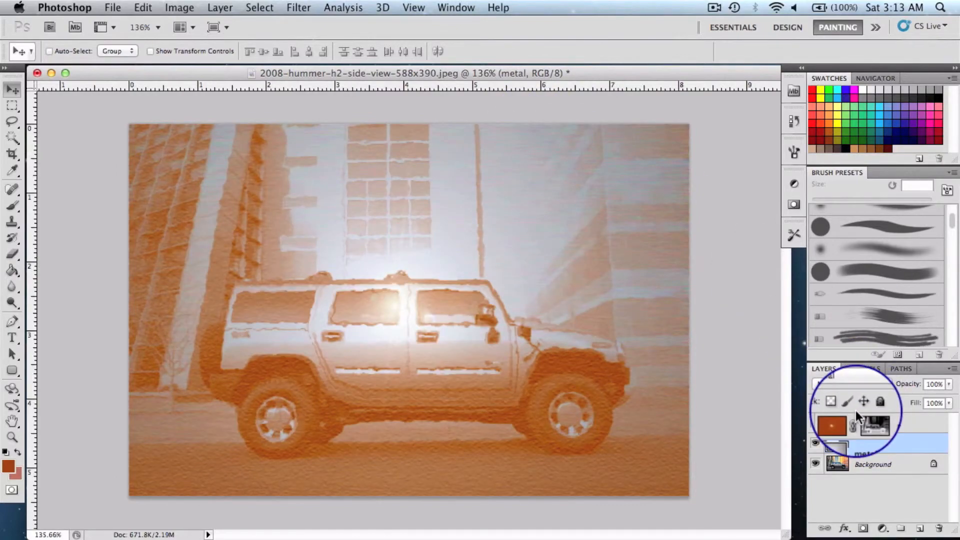
Step: Apply a second lens flare to the metal layer, then target the Rust layer again
left_click(299, 7)
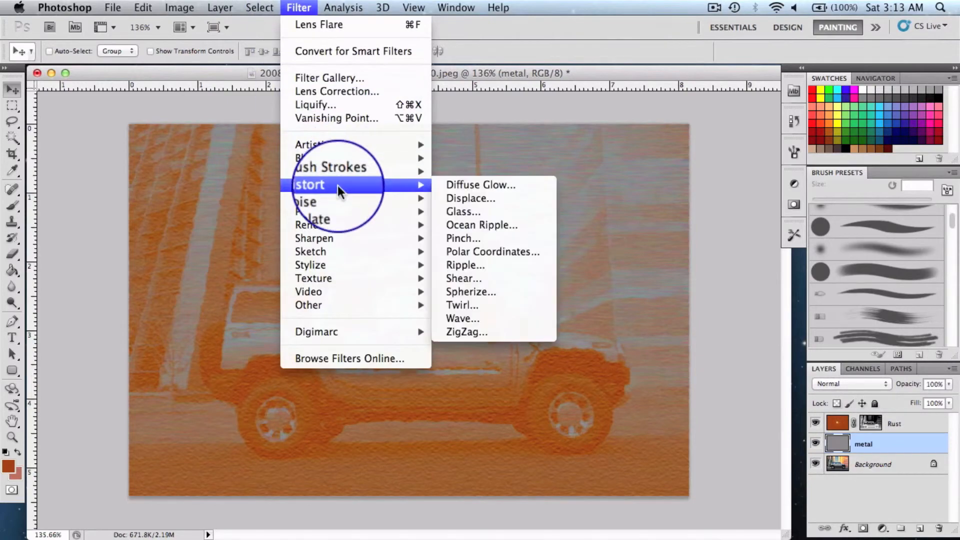
mouse_move(336, 213)
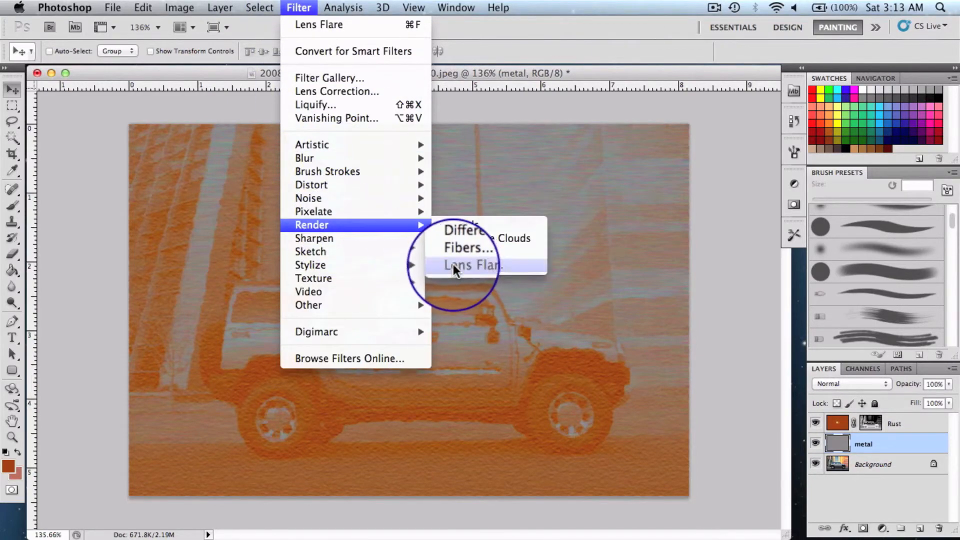
left_click(472, 265)
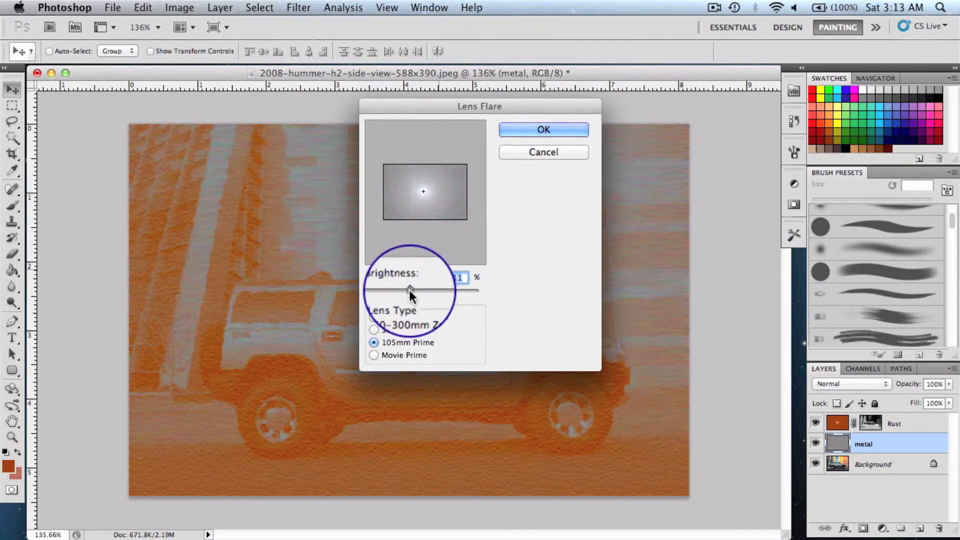
left_click(542, 129)
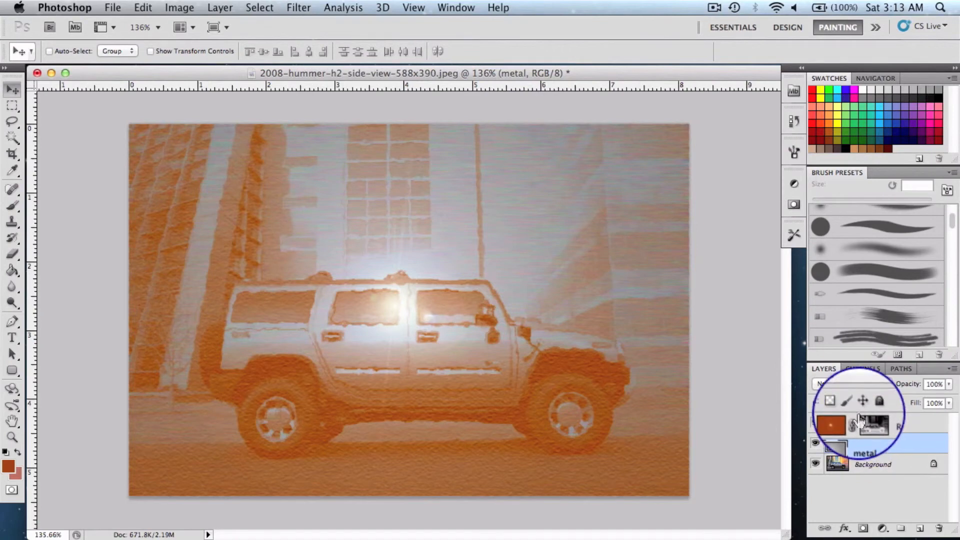
left_click(888, 423)
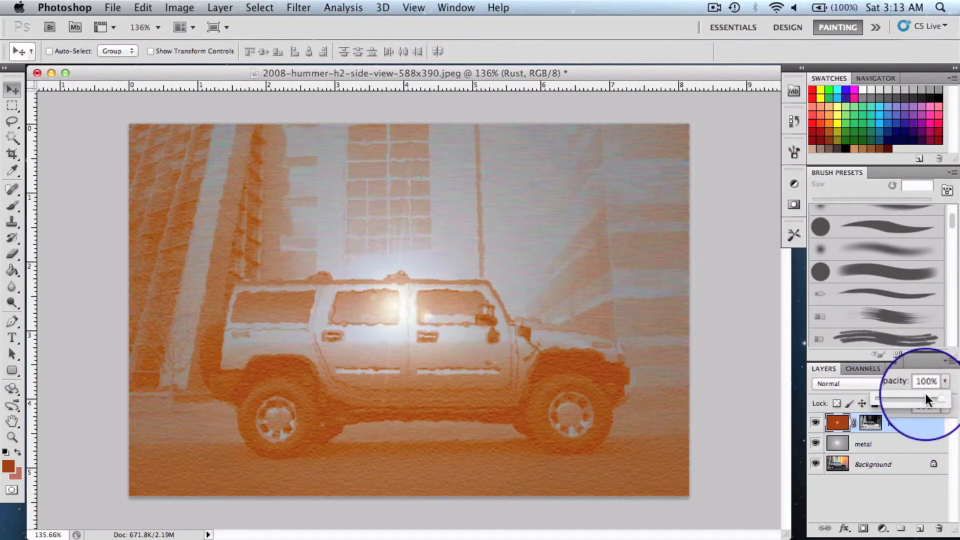
left_click_drag(924, 399, 911, 398)
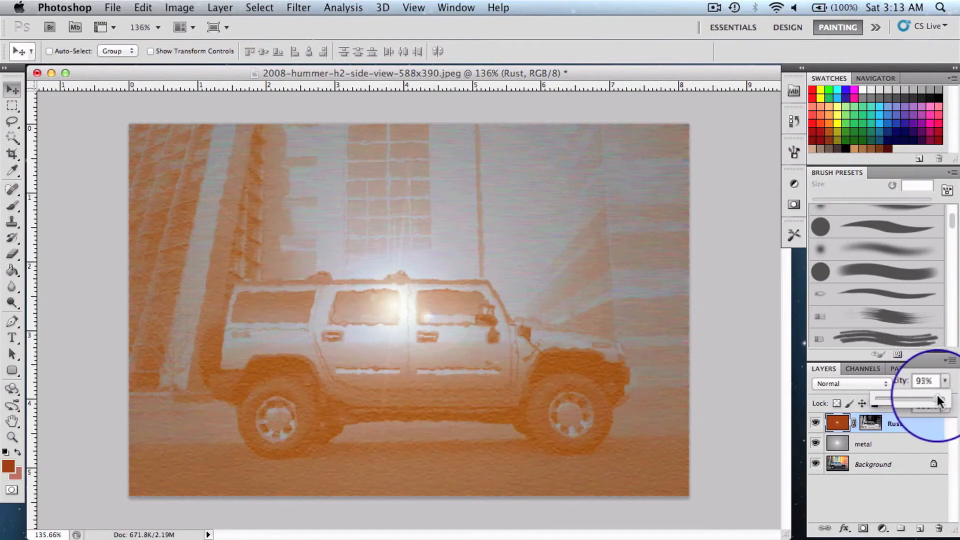
left_click_drag(911, 398, 943, 398)
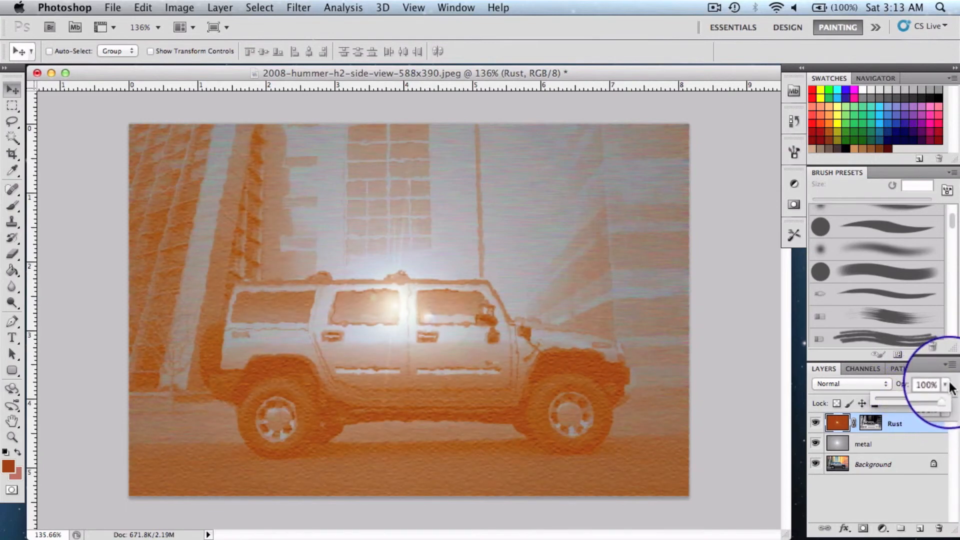